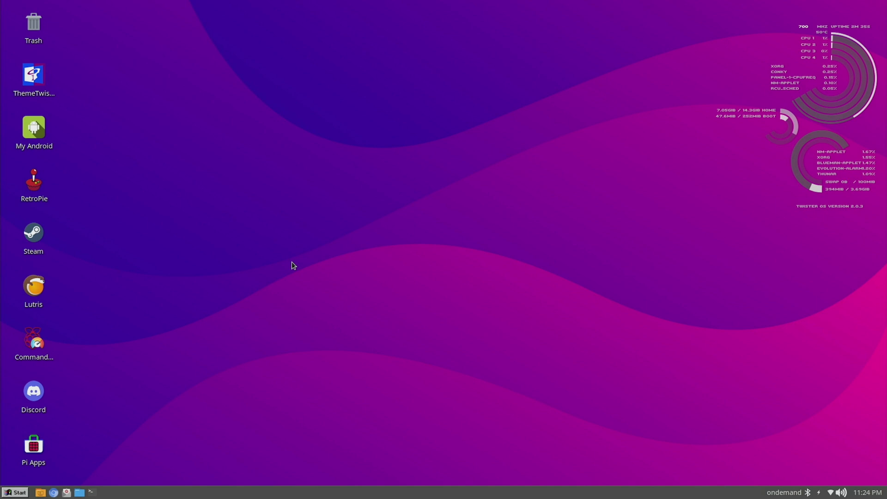
mouse_move(348, 317)
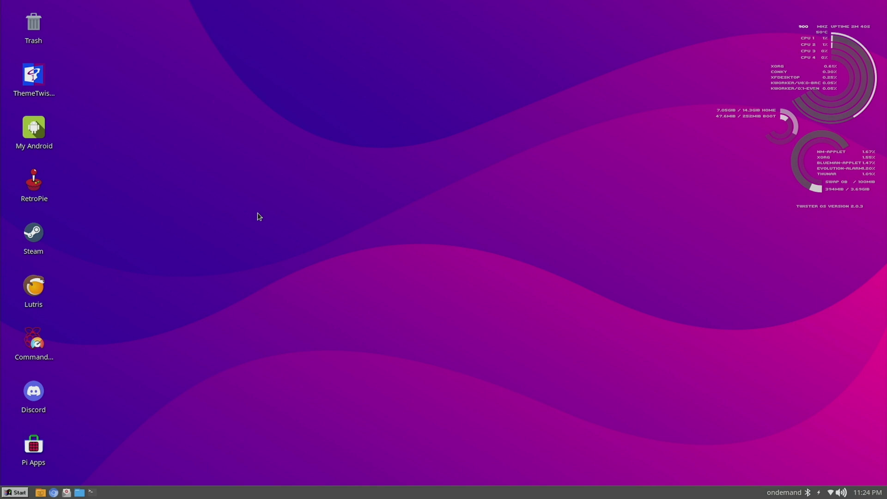
mouse_move(68, 236)
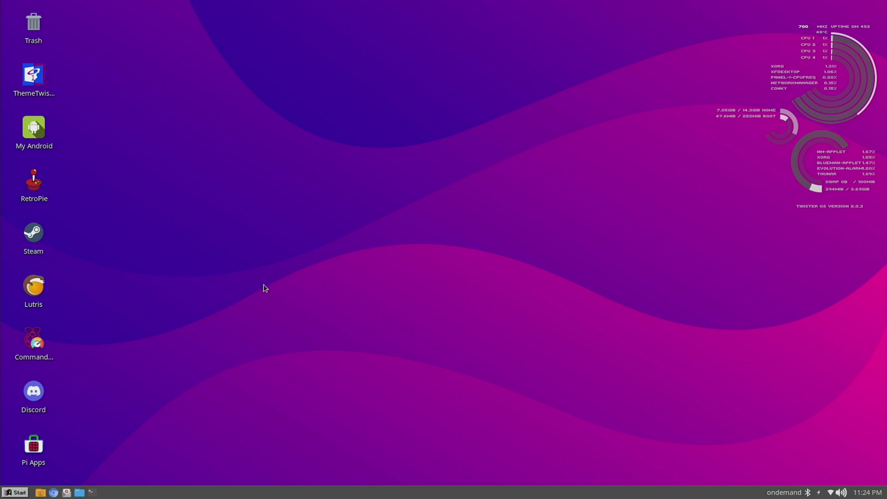
mouse_move(350, 265)
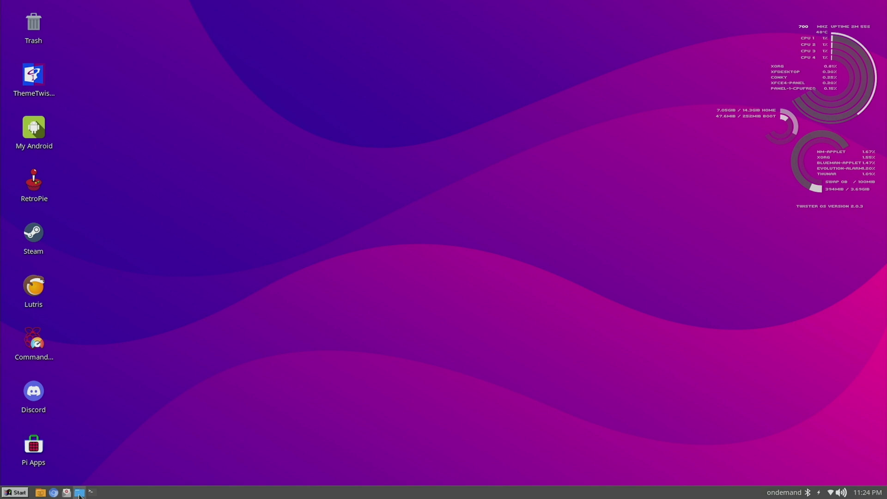
Step: Launch ThemeTwister from the desktop and apply the dark iTwister Sur theme
click(78, 492)
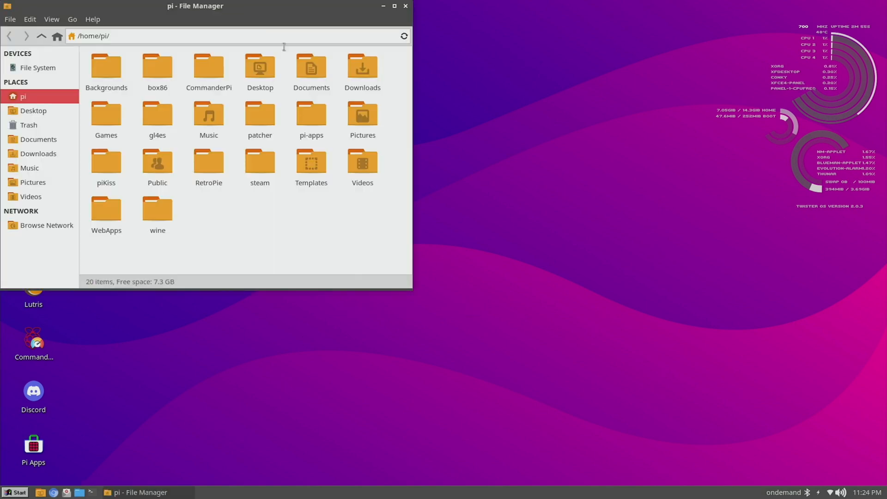
drag(195, 6, 469, 106)
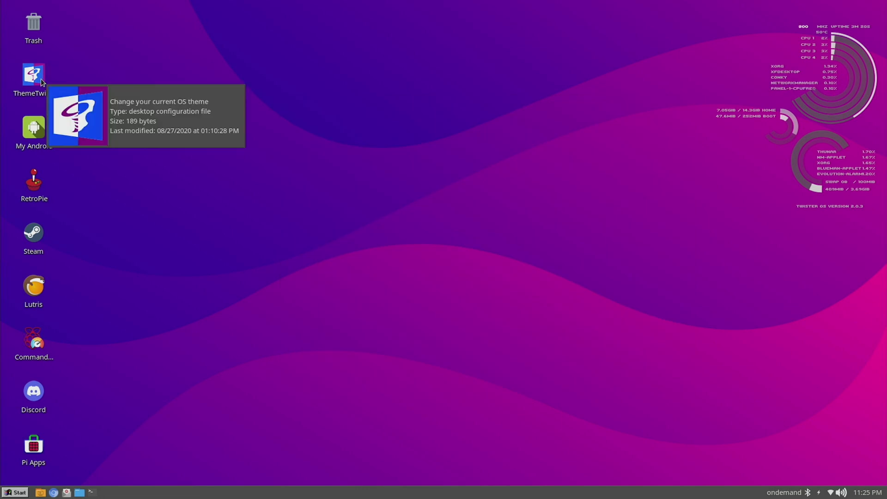
mouse_move(37, 76)
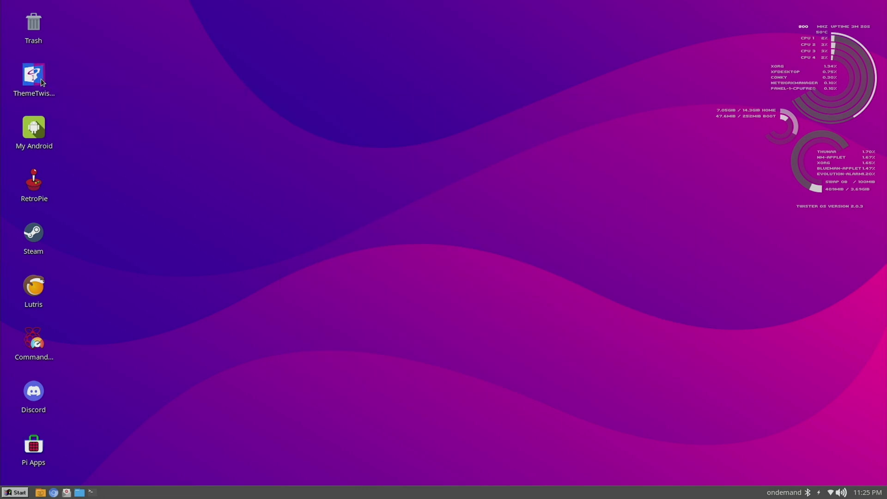
double_click(33, 75)
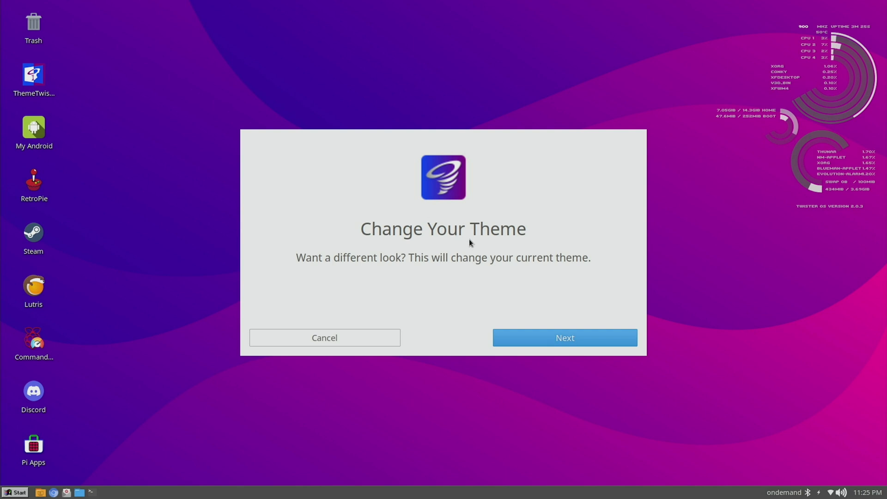
mouse_move(563, 360)
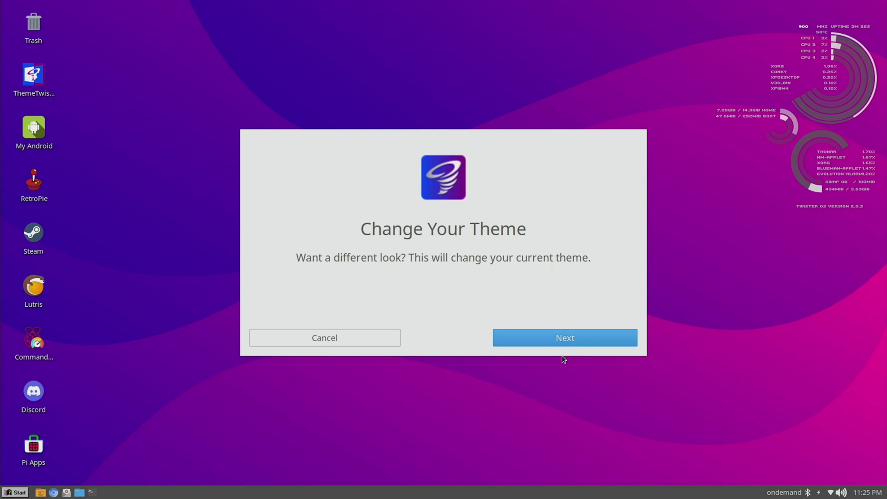
click(564, 337)
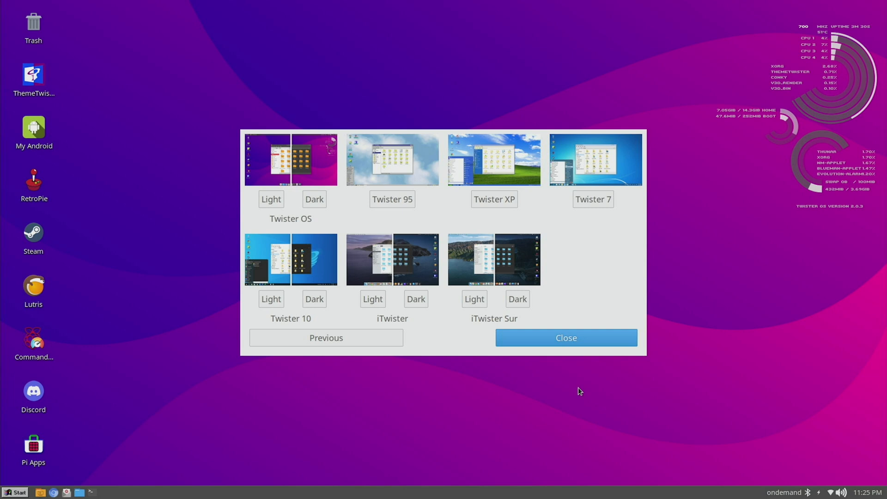
mouse_move(362, 213)
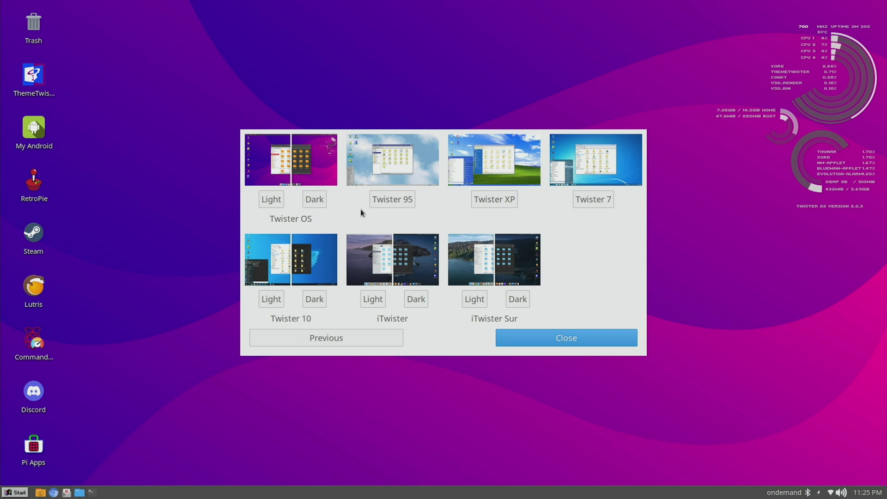
mouse_move(458, 212)
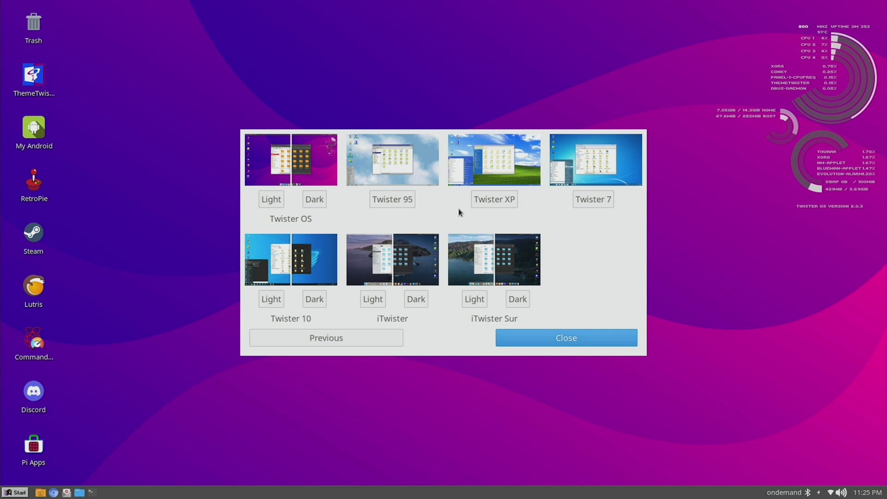
mouse_move(371, 297)
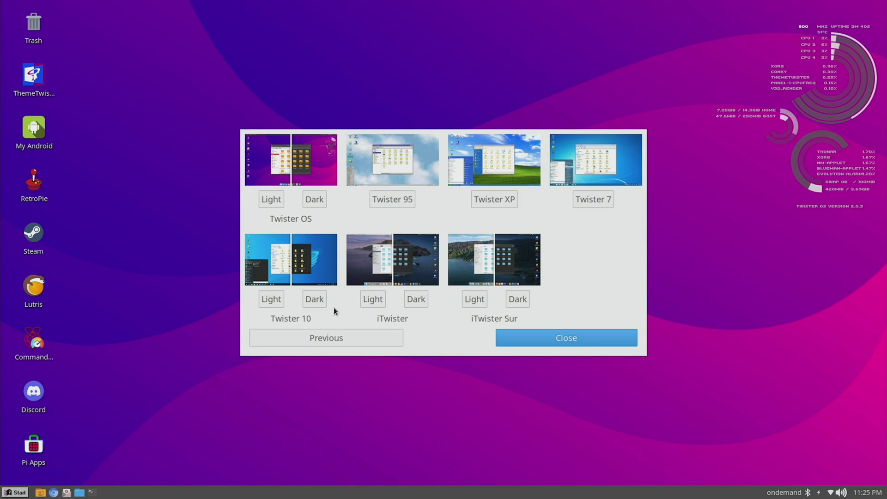
mouse_move(396, 321)
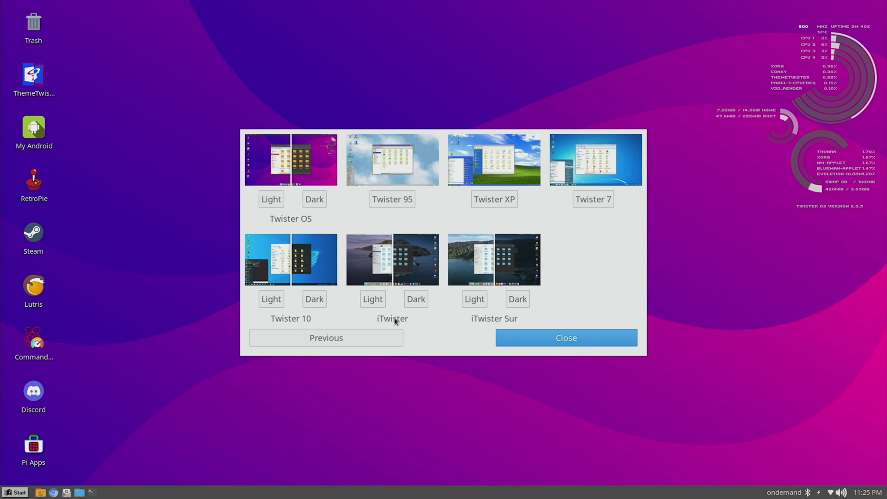
mouse_move(446, 336)
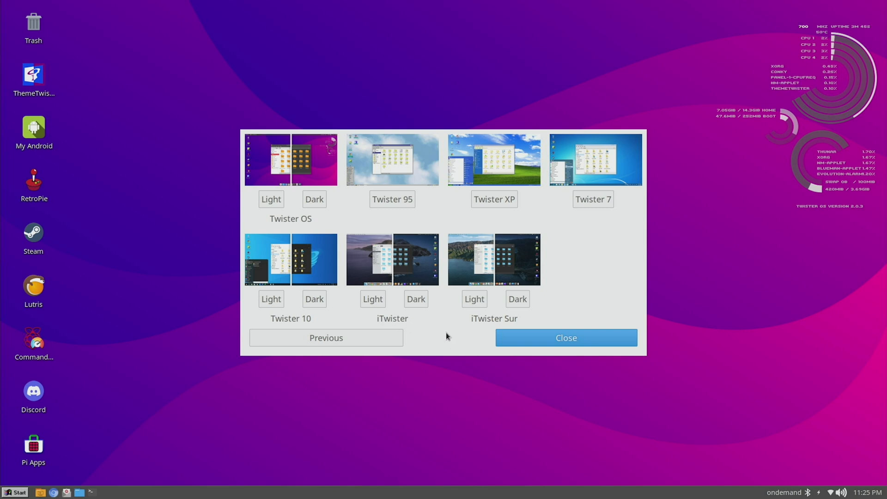
mouse_move(486, 317)
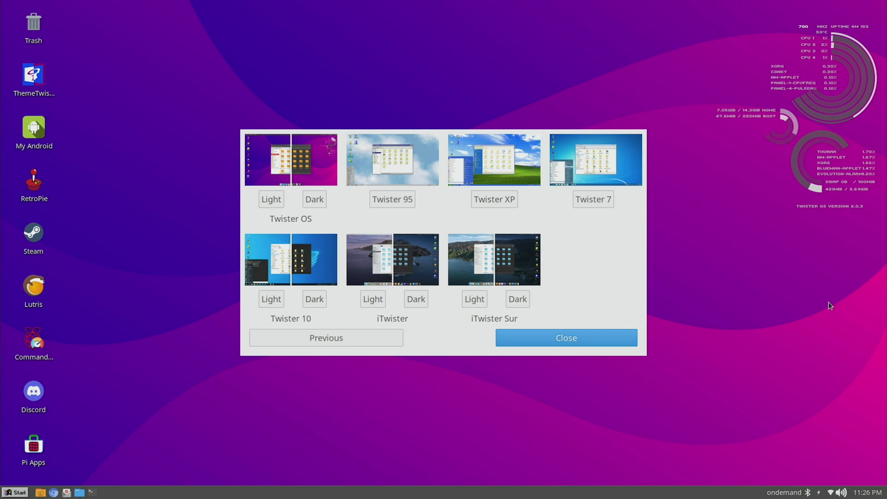
mouse_move(638, 298)
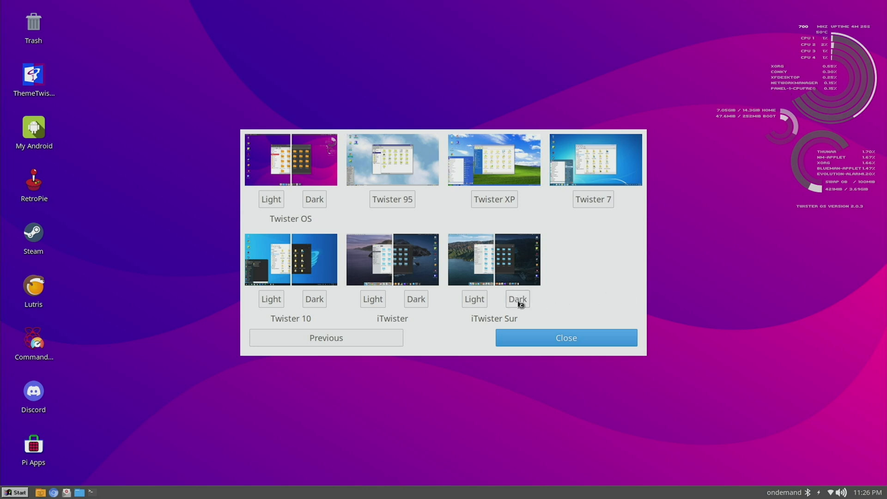
click(516, 299)
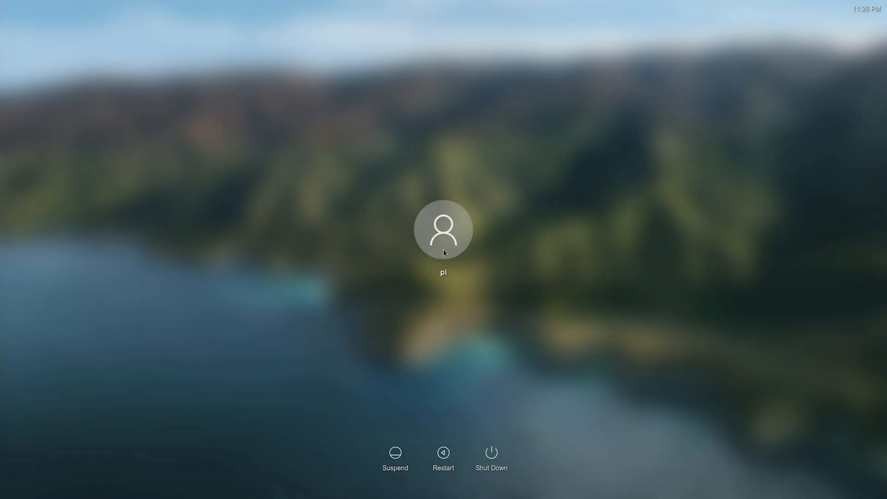
Step: Sign in via the user avatar to reach the newly themed desktop
click(443, 229)
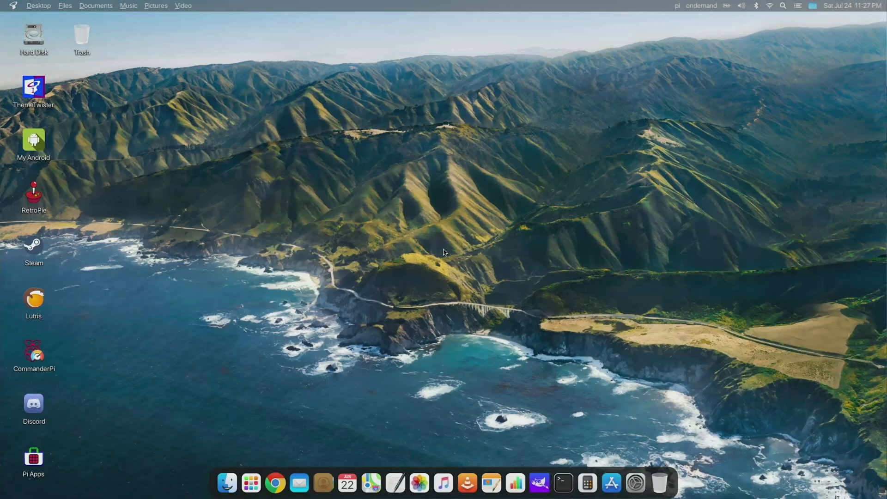
mouse_move(509, 396)
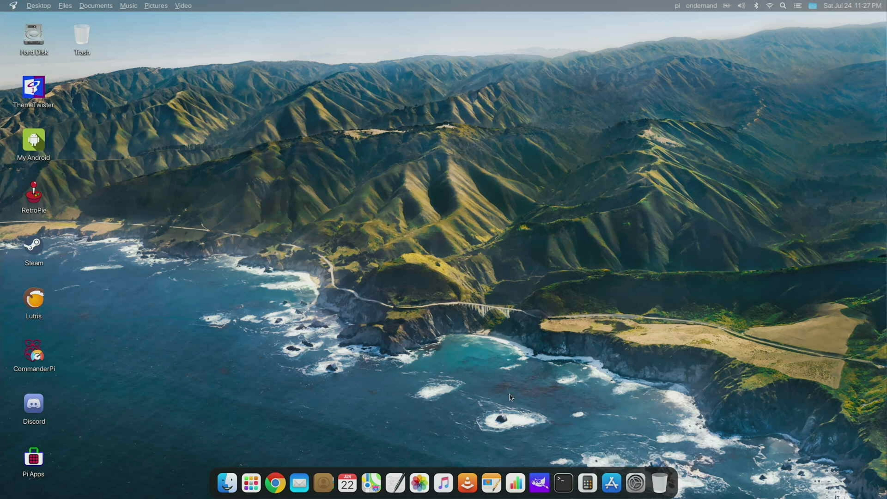
Step: Briefly view and close Settings, then show the Launchpad grid of installed applications
click(634, 483)
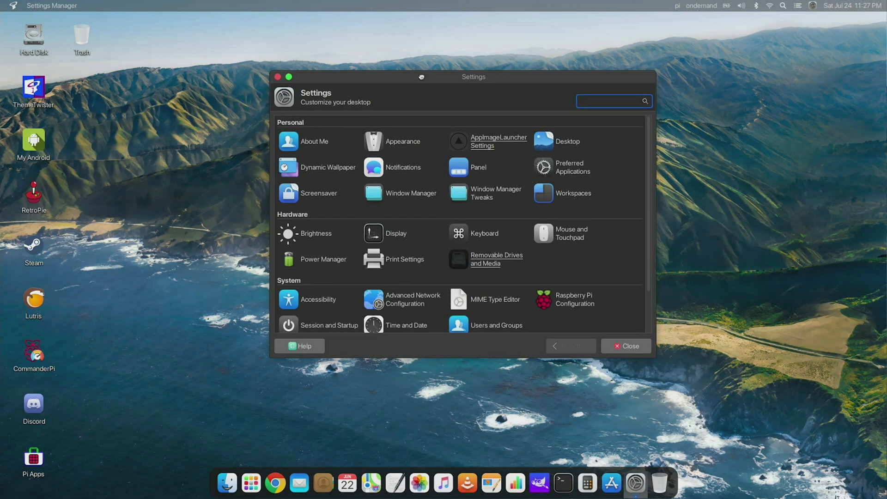
click(625, 345)
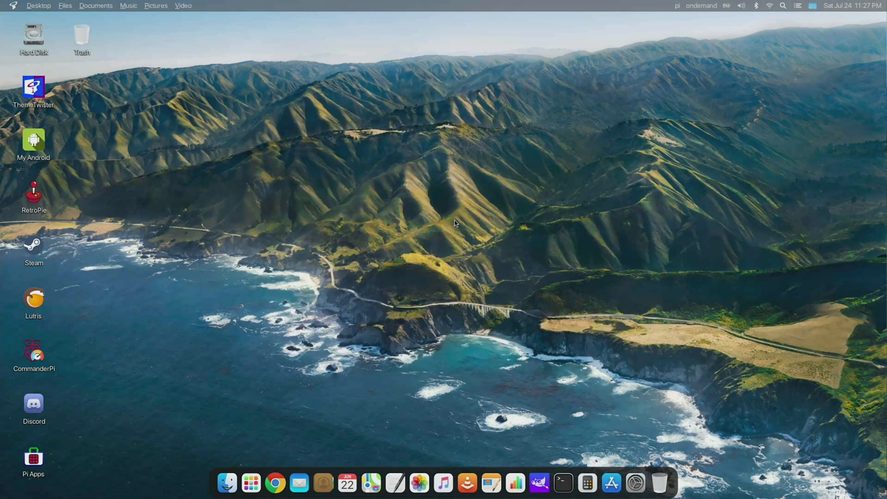
mouse_move(251, 482)
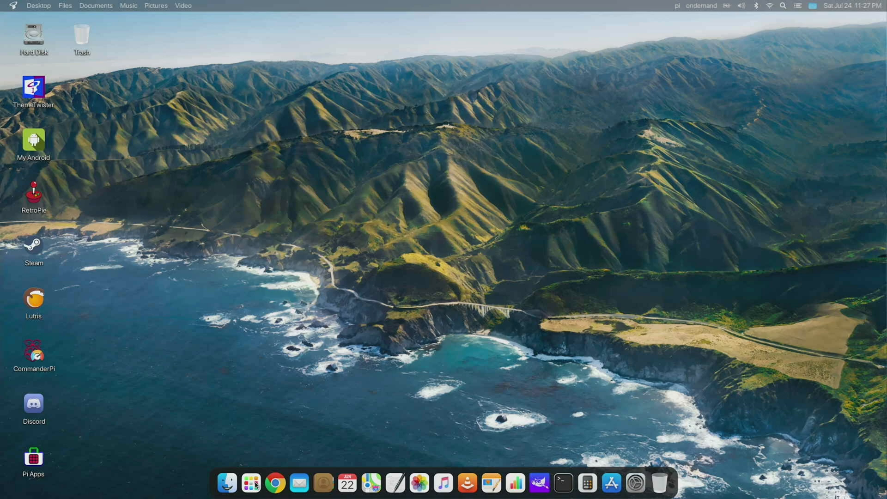
click(250, 483)
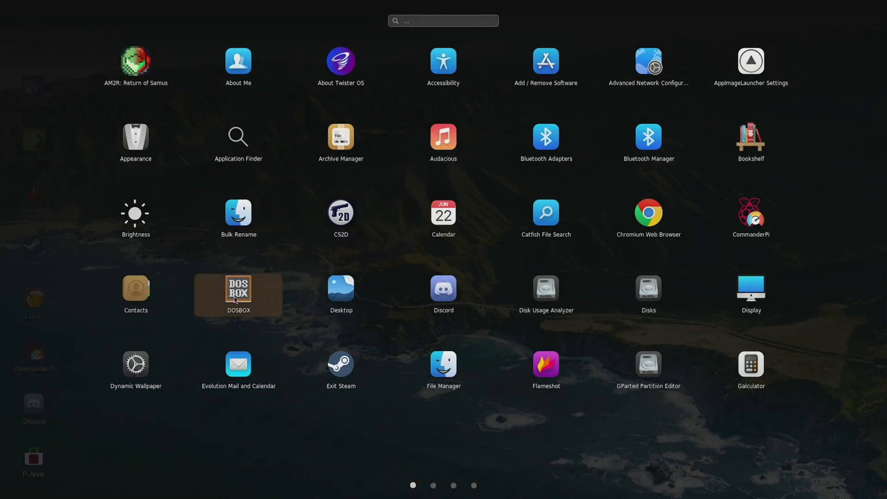
mouse_move(396, 352)
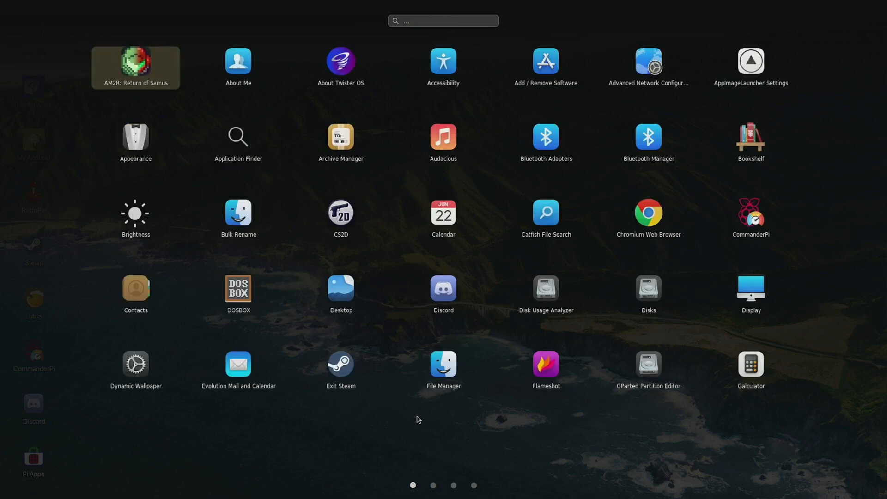
mouse_move(499, 362)
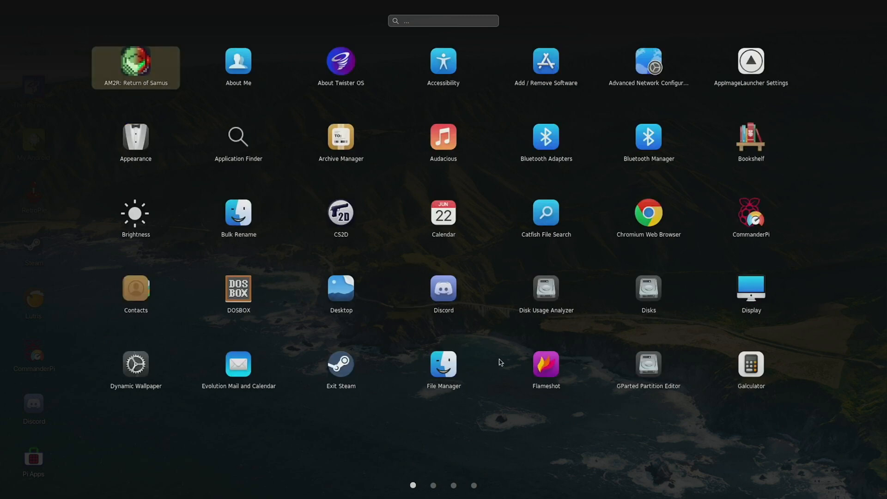
mouse_move(506, 269)
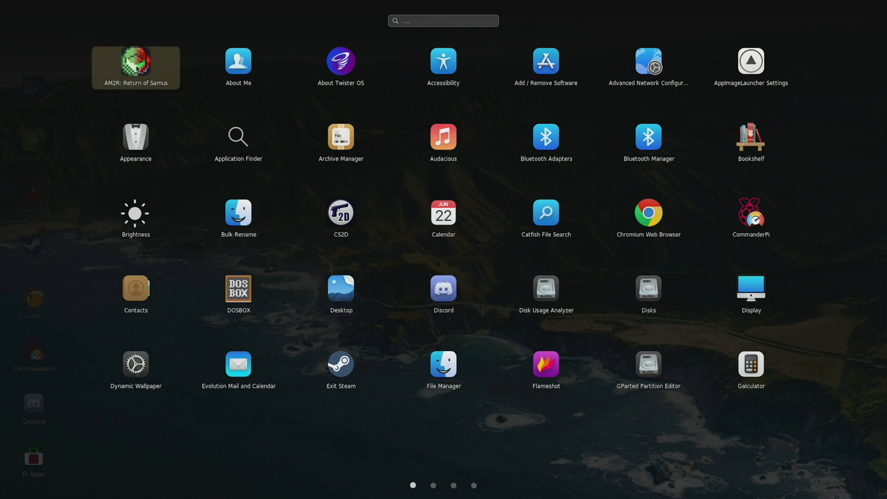
mouse_move(341, 364)
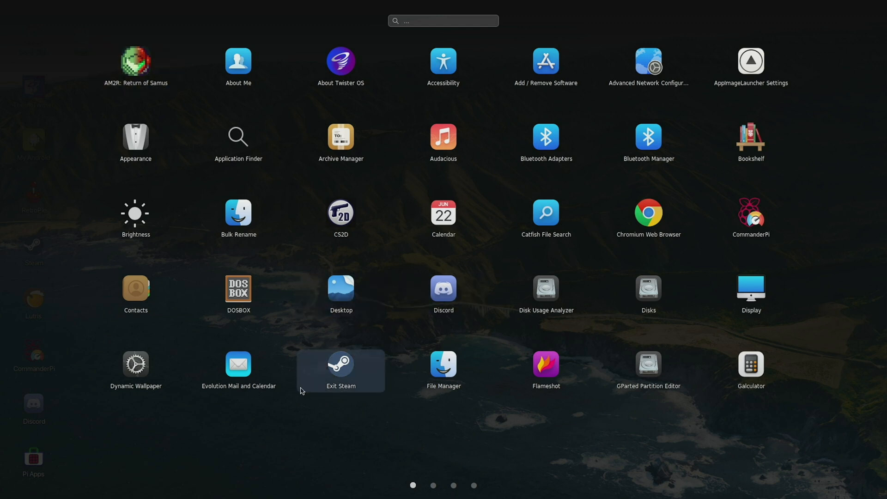
mouse_move(505, 335)
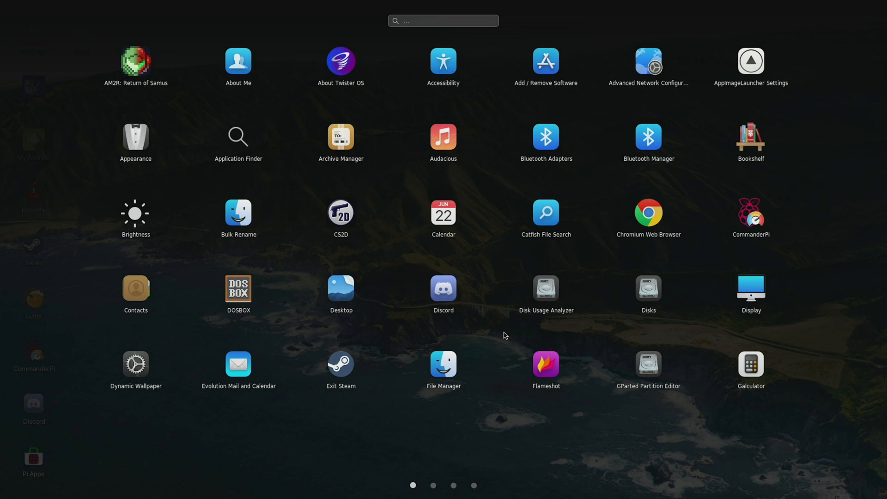
Step: Move Launchpad to its second page of apps, Htop through Power Manager
click(432, 485)
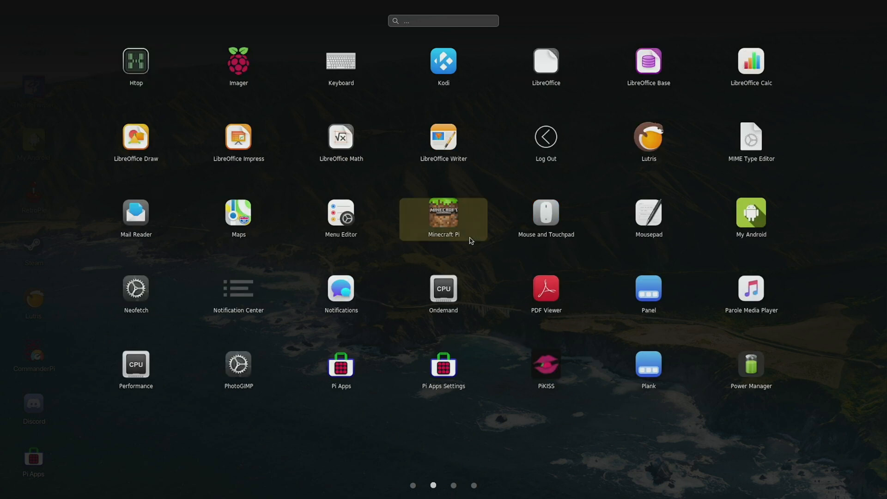
mouse_move(490, 340)
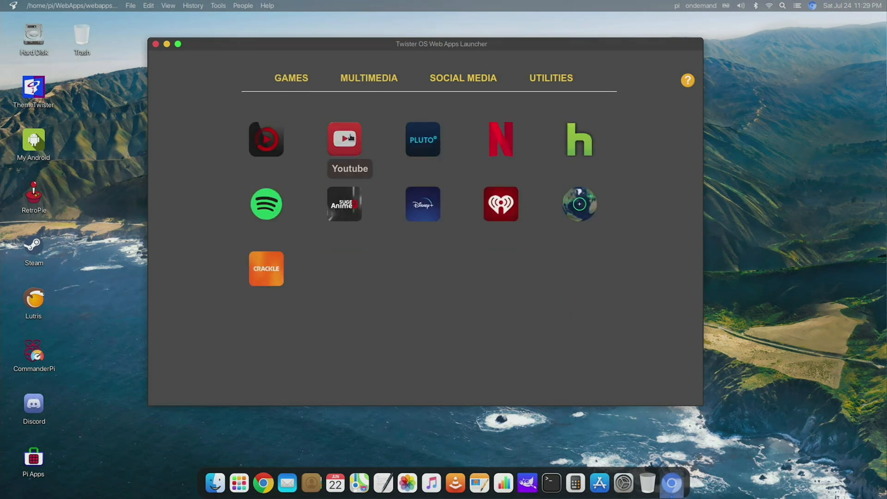
mouse_move(463, 78)
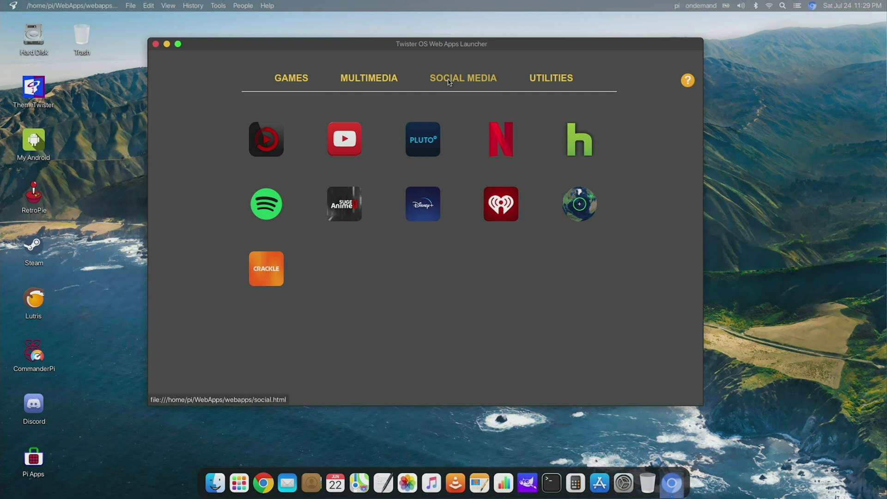
Step: Browse the Social Media and Utilities web app categories and start Gmail
click(462, 78)
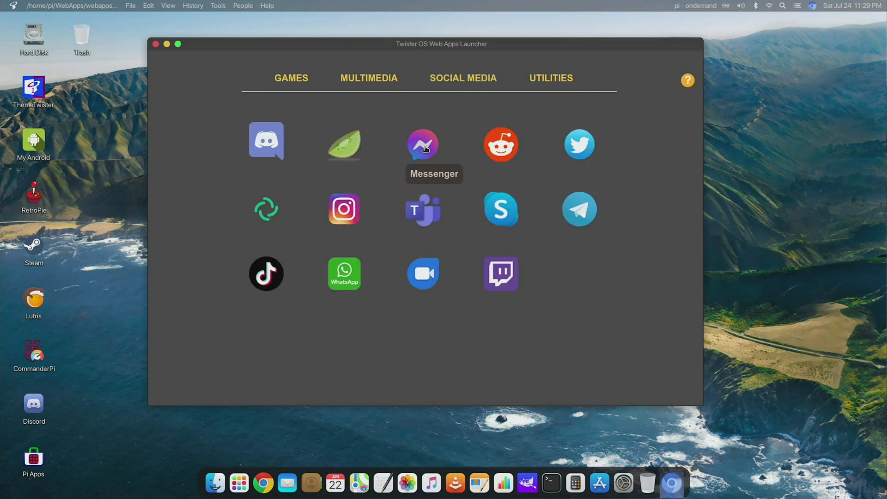
click(549, 78)
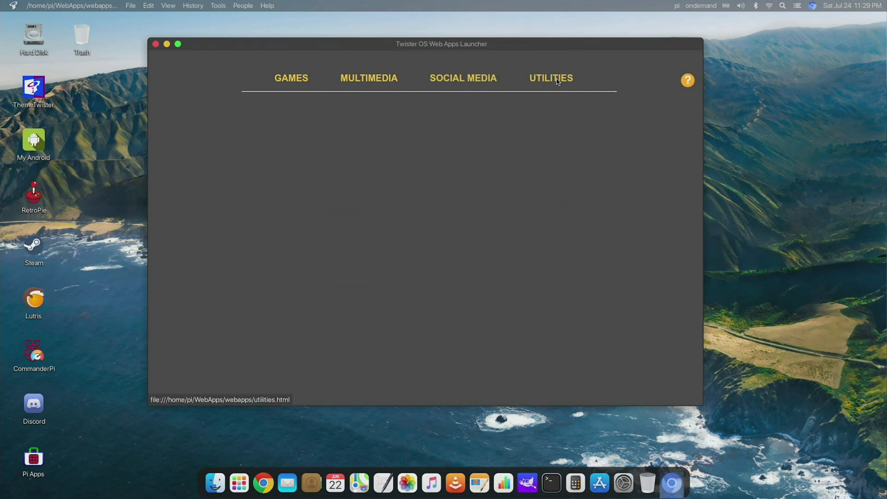
click(550, 77)
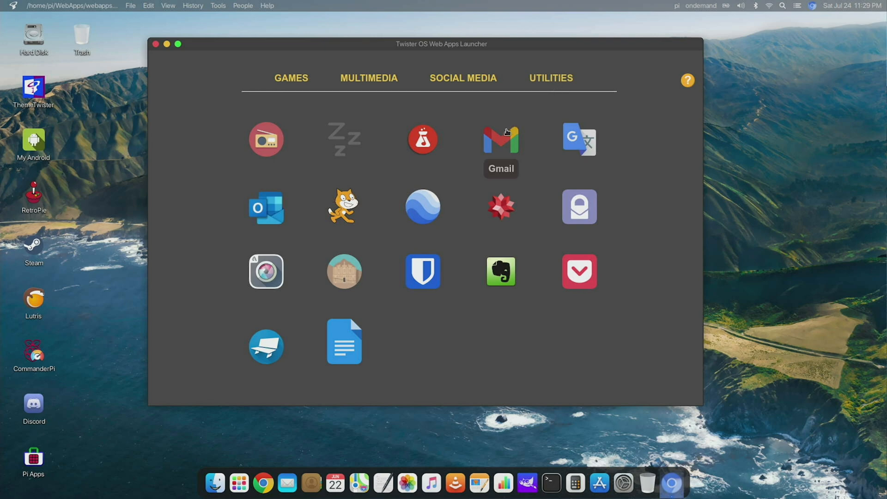
click(500, 139)
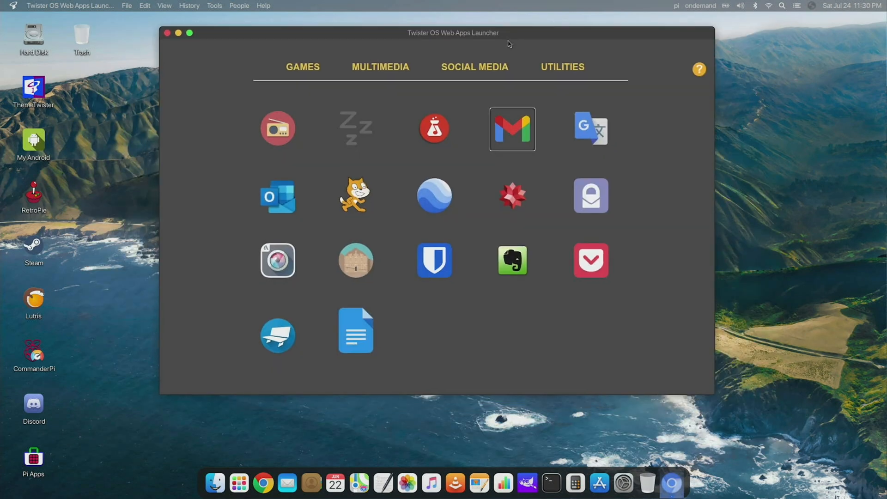
mouse_move(532, 323)
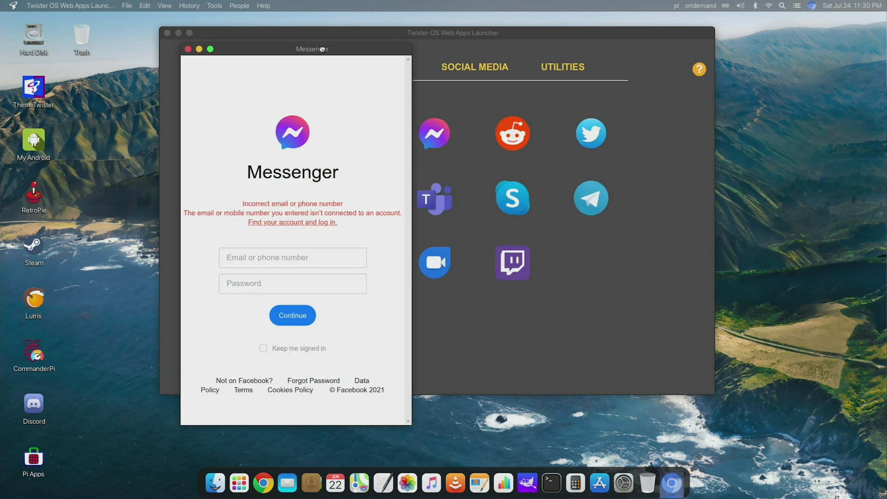
Step: Nudge the Messenger web app window, then close it back to the Social Media apps
drag(312, 48, 324, 58)
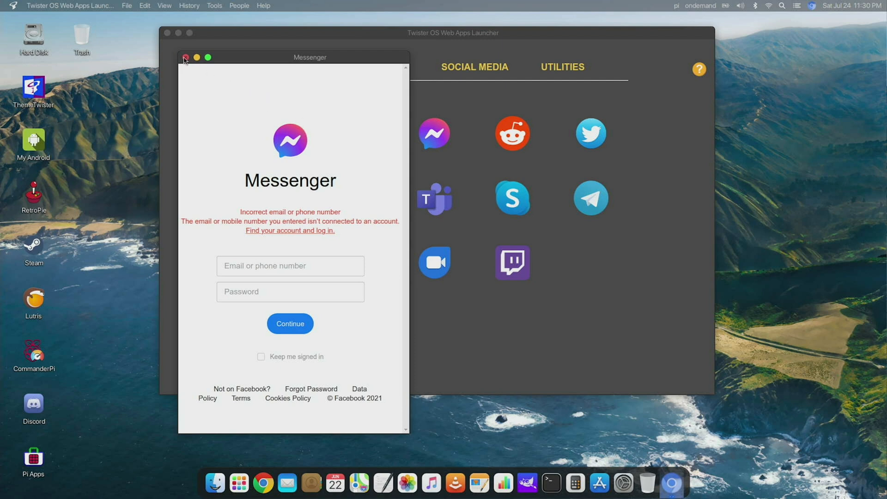
click(185, 57)
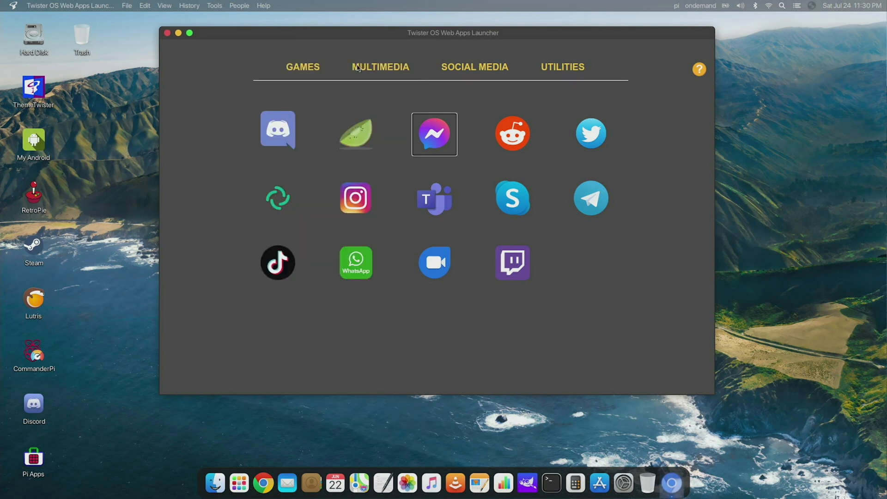
mouse_move(375, 84)
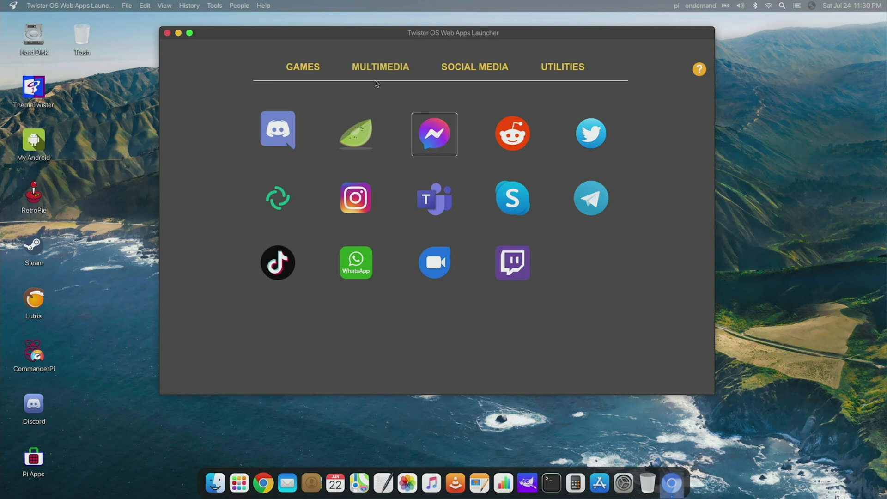
Step: View the Multimedia web apps, then switch to the Games collection
click(434, 134)
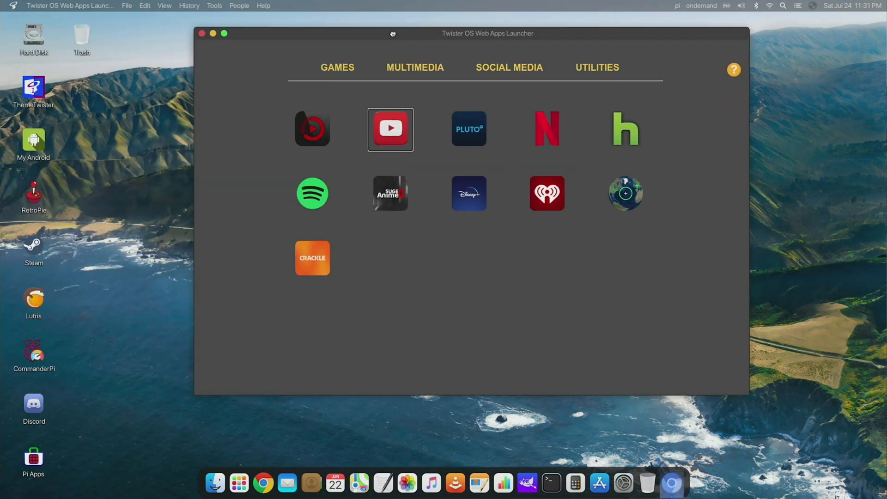
mouse_move(116, 181)
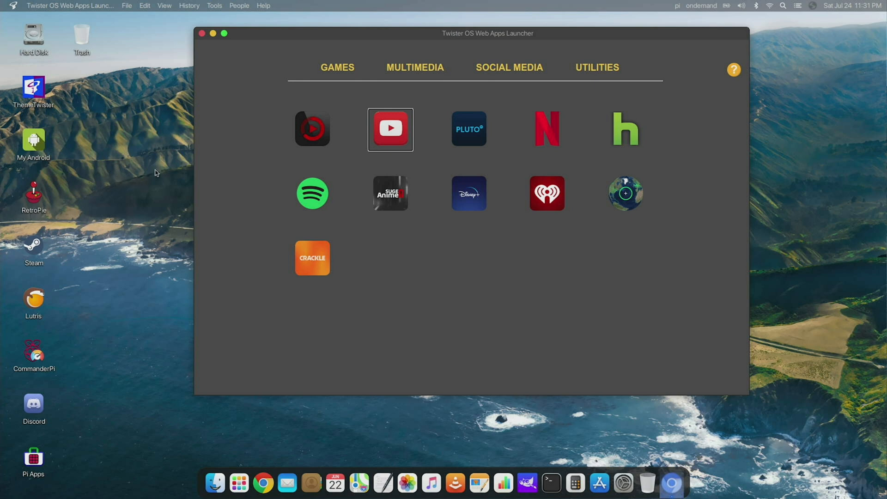
mouse_move(179, 278)
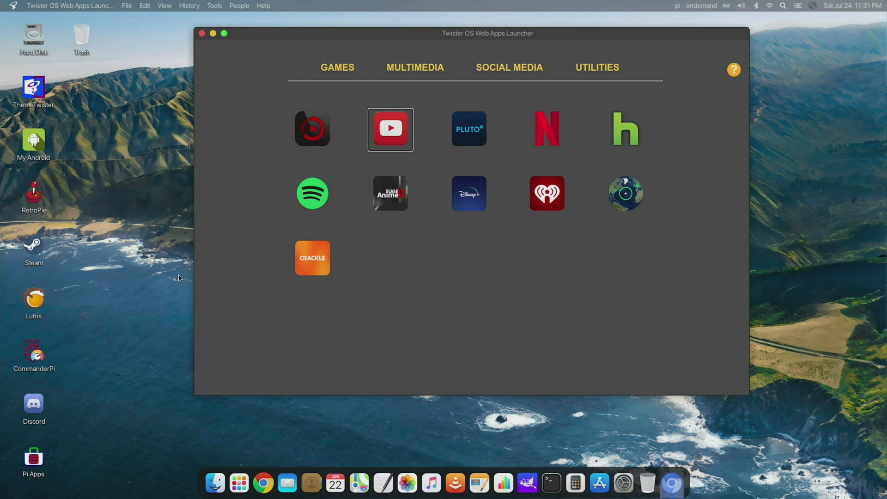
mouse_move(547, 129)
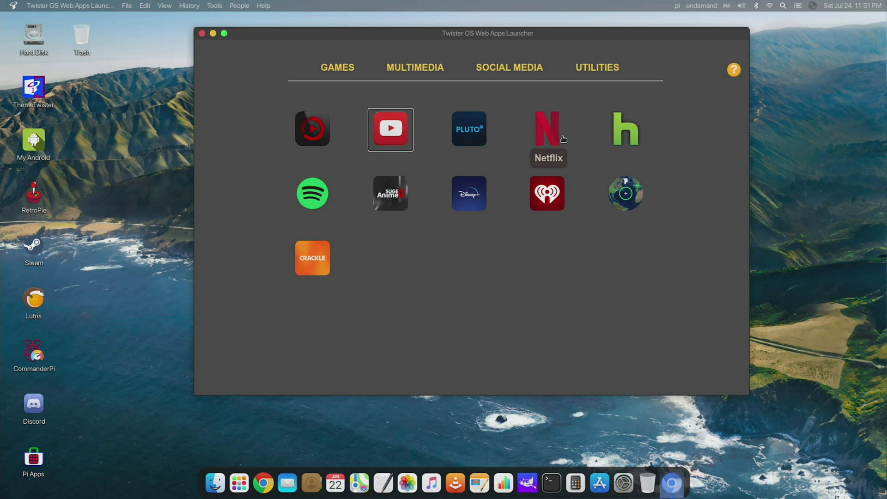
click(338, 68)
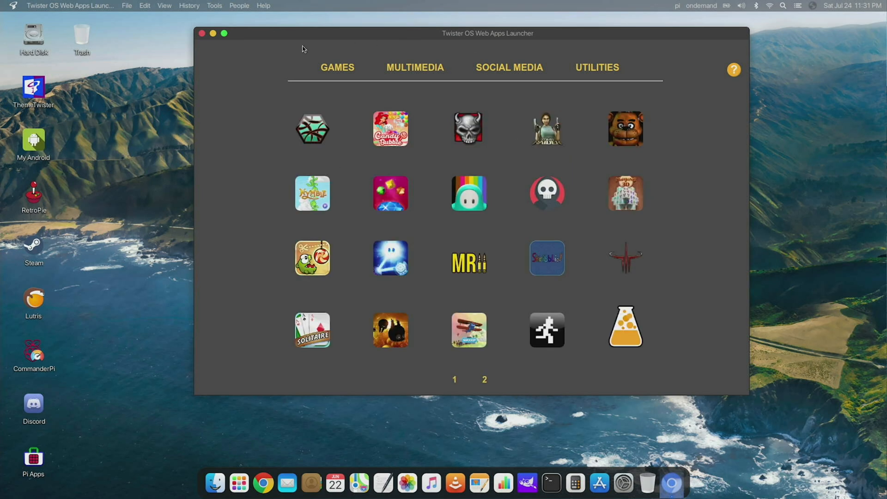
mouse_move(167, 201)
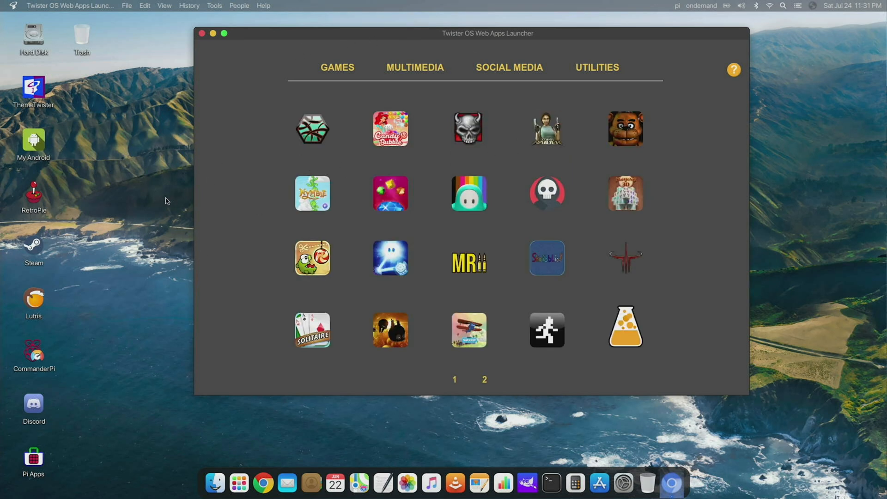
mouse_move(146, 216)
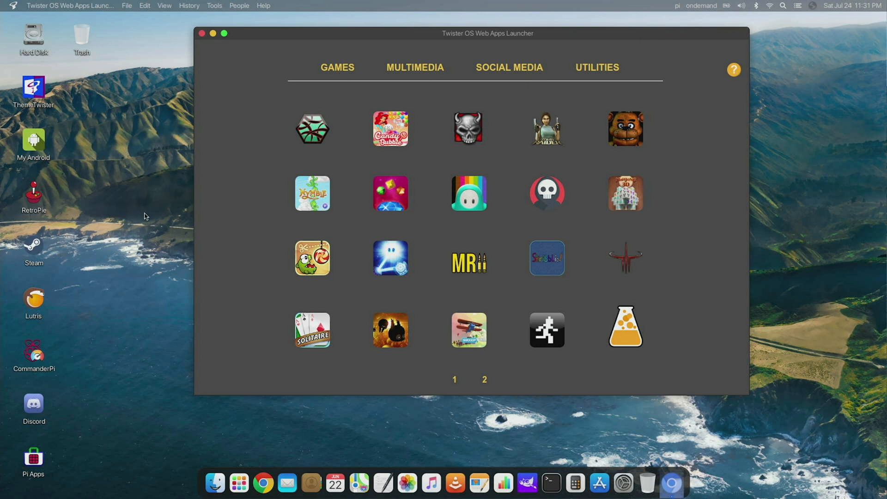
mouse_move(156, 277)
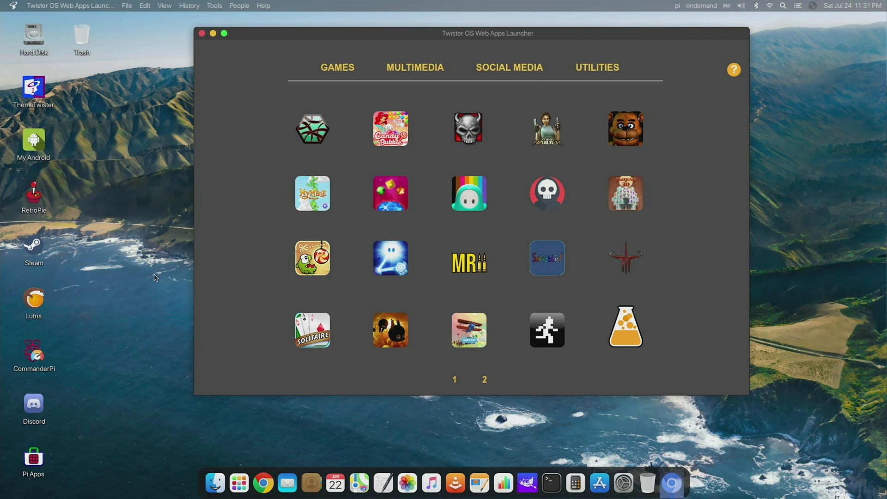
mouse_move(151, 283)
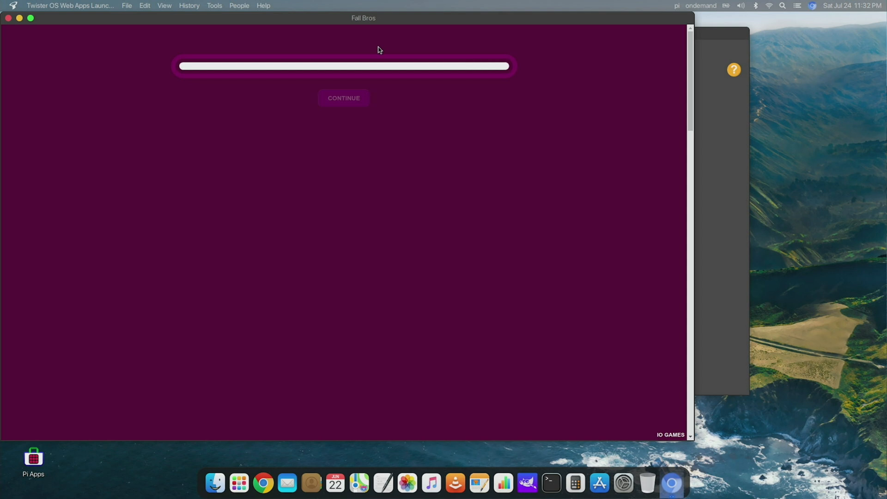
Step: Continue past the Fall Bros loading screen into the 3D race course
click(343, 98)
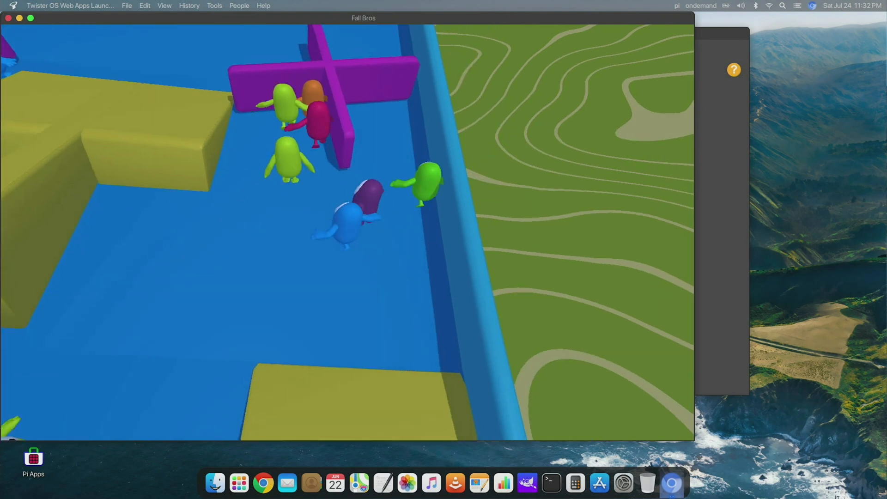